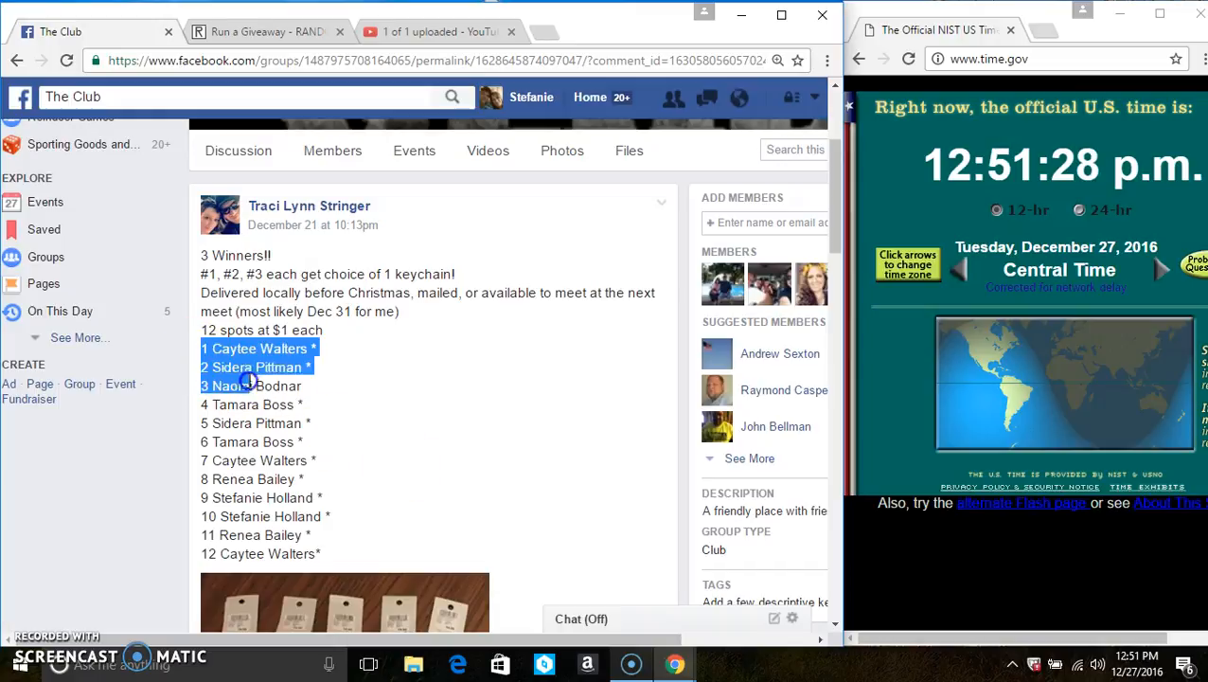
Step: Copy the 12-entry keychain giveaway list and comment 'live' in the group thread
{"action": "right_click", "coordinate": [368, 470]}
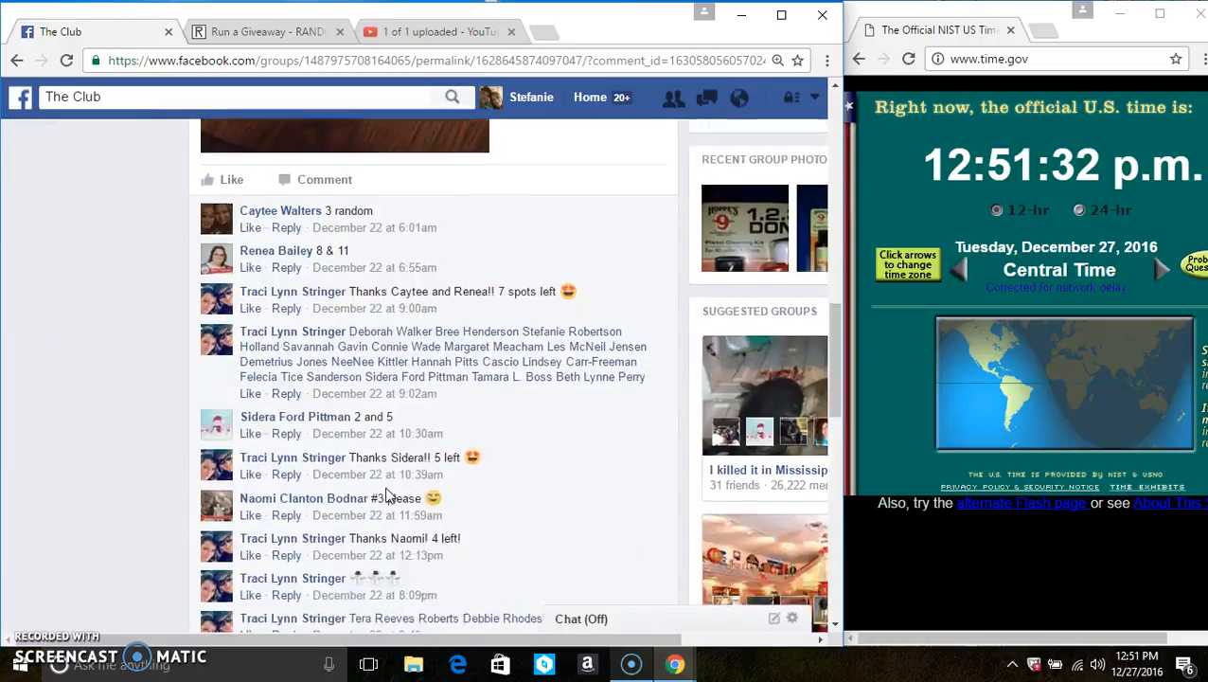
{"action": "scroll", "scroll_direction": "down", "scroll_amount": 3}
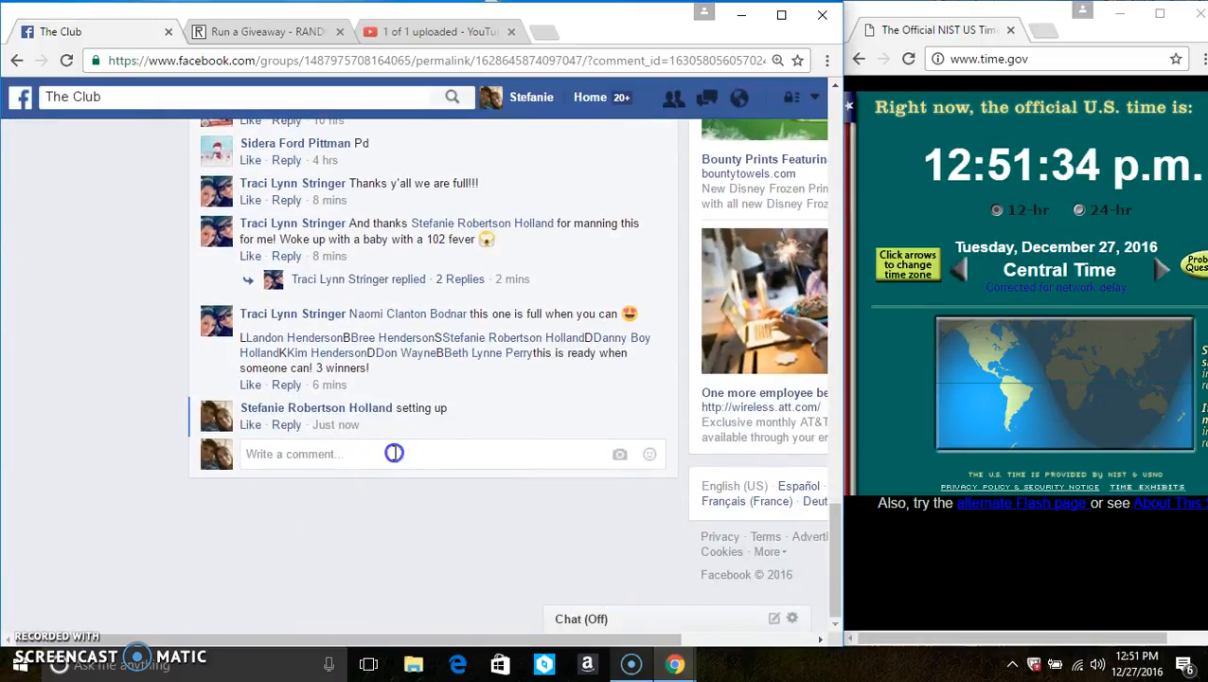
{"action": "type", "text": "live"}
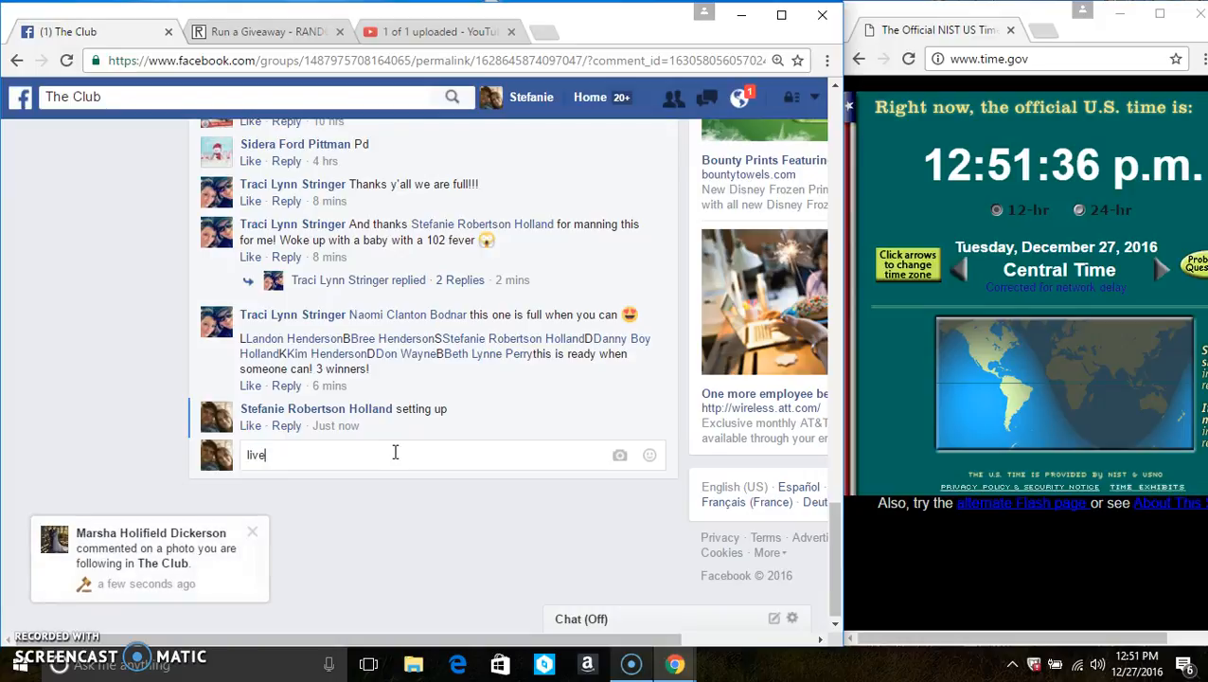
{"action": "key", "text": "Return"}
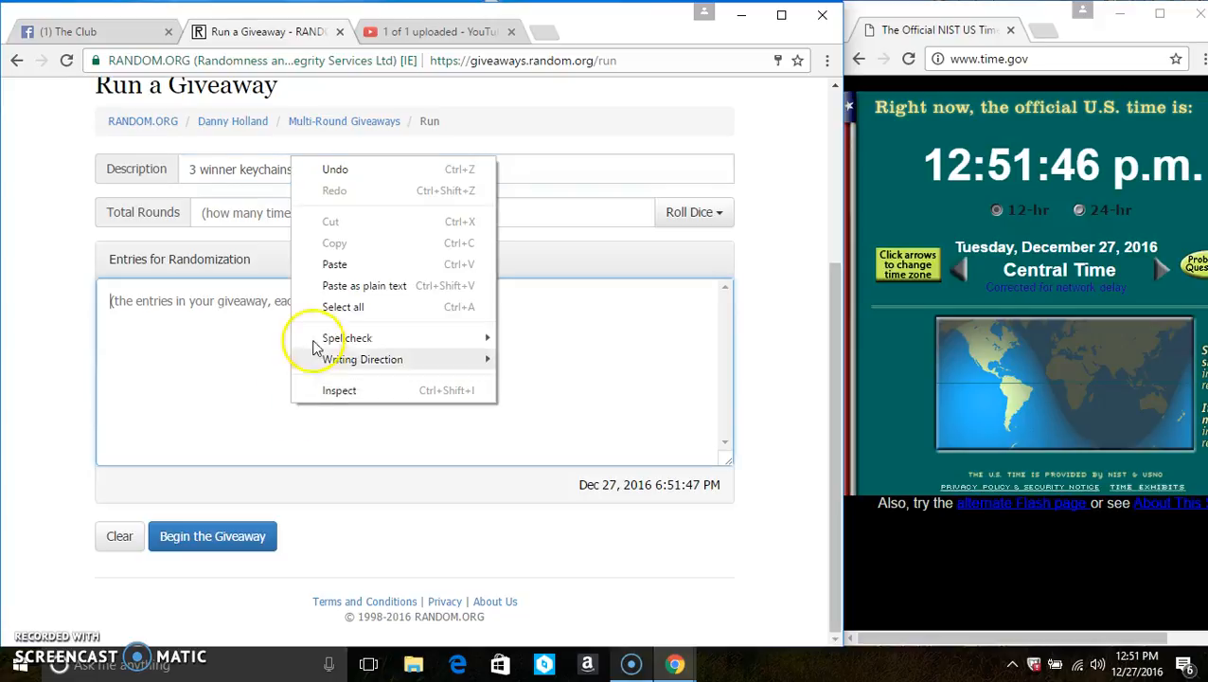
Step: Paste the 12 keychain entries and accept a dice roll of 7 as Total Rounds
{"action": "left_click", "coordinate": [334, 263]}
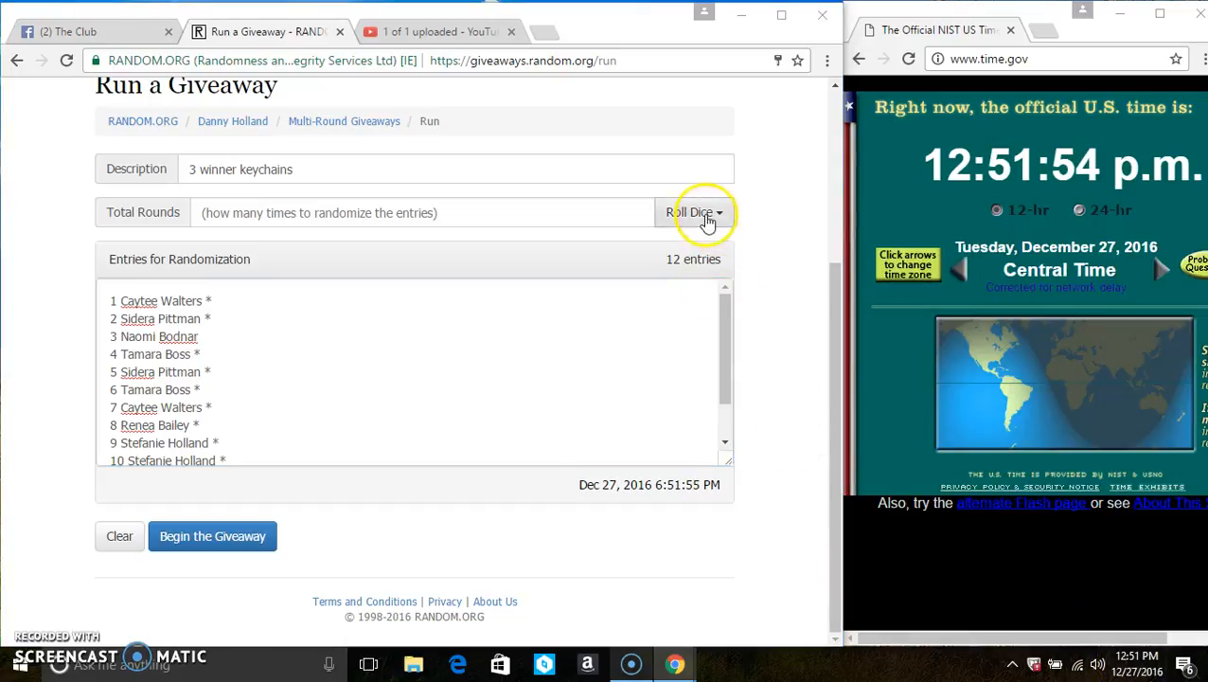
{"action": "left_click", "coordinate": [697, 212]}
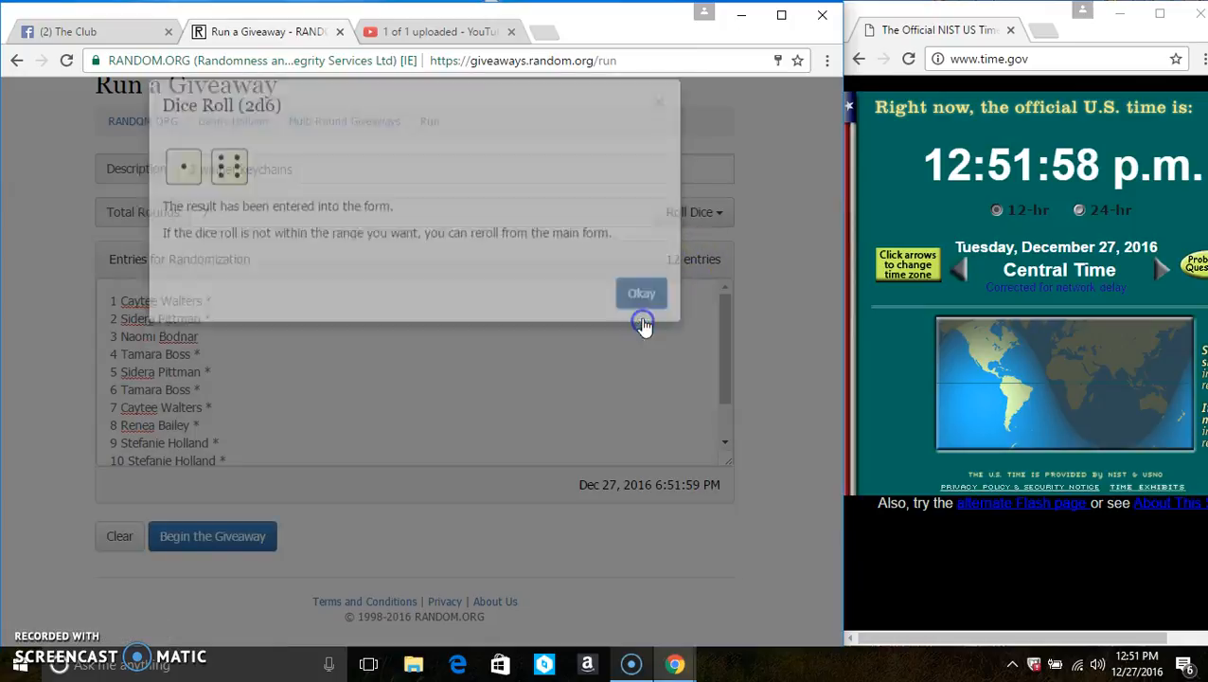
{"action": "left_click", "coordinate": [641, 292]}
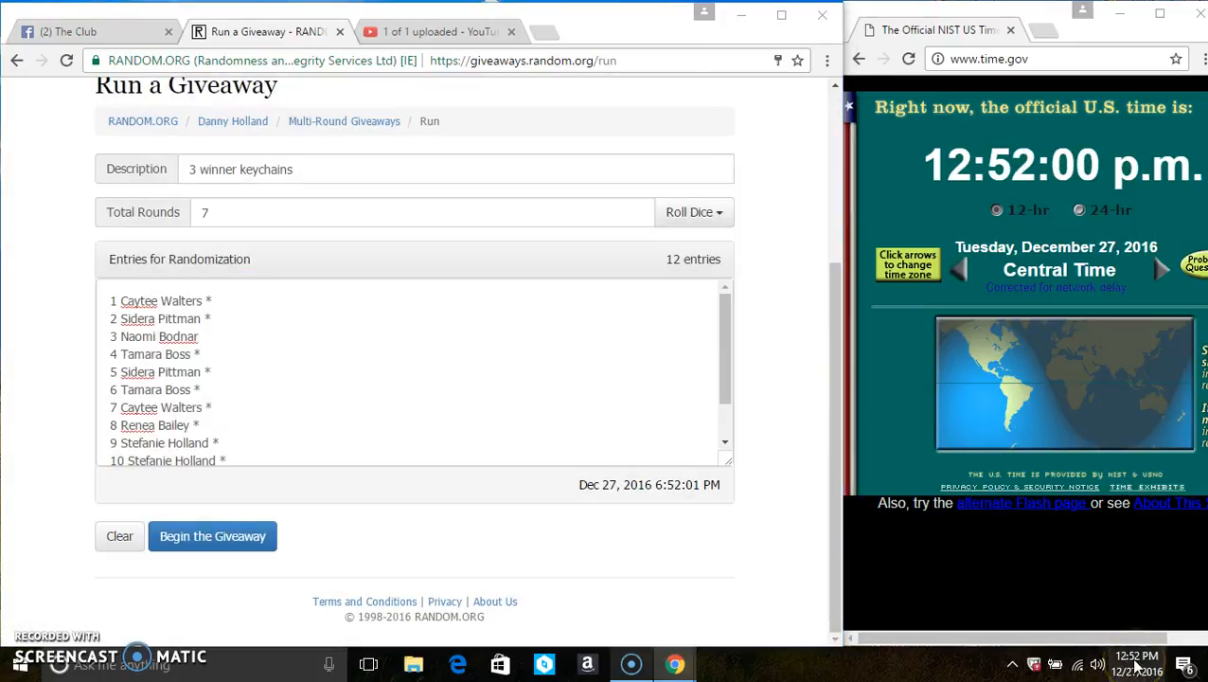
{"action": "mouse_move", "coordinate": [388, 436]}
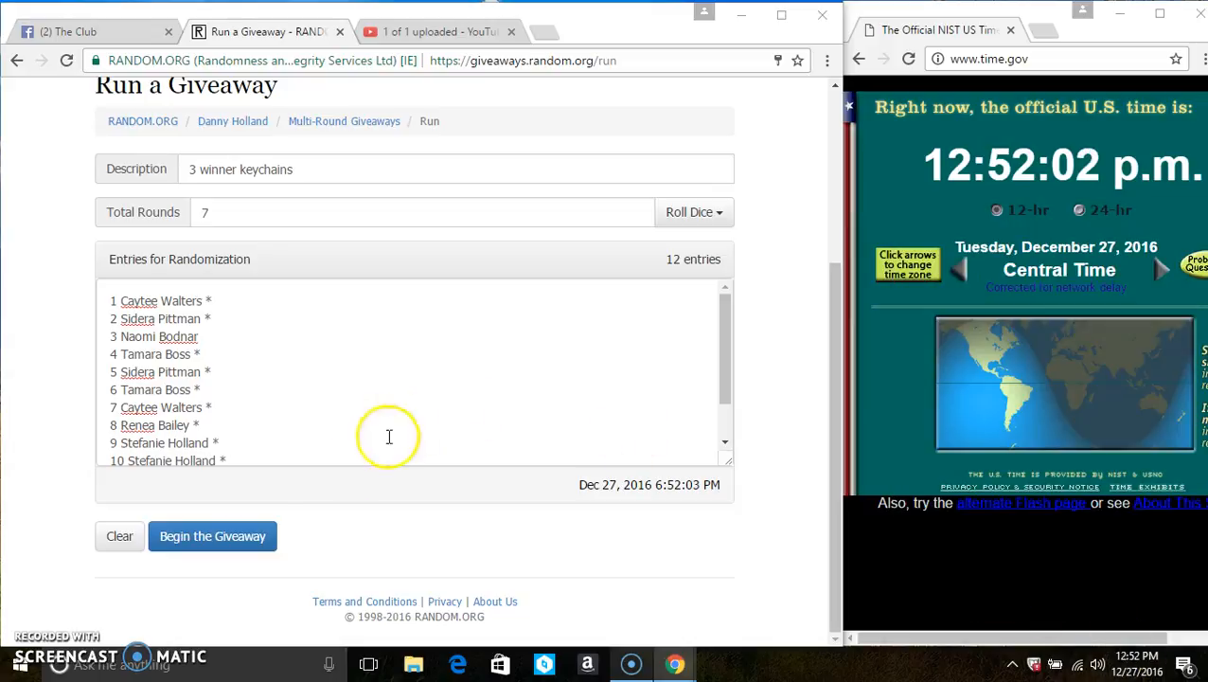
Step: Begin the 12-entry keychain giveaway and run the randomization rounds through the final round
{"action": "left_click", "coordinate": [212, 534]}
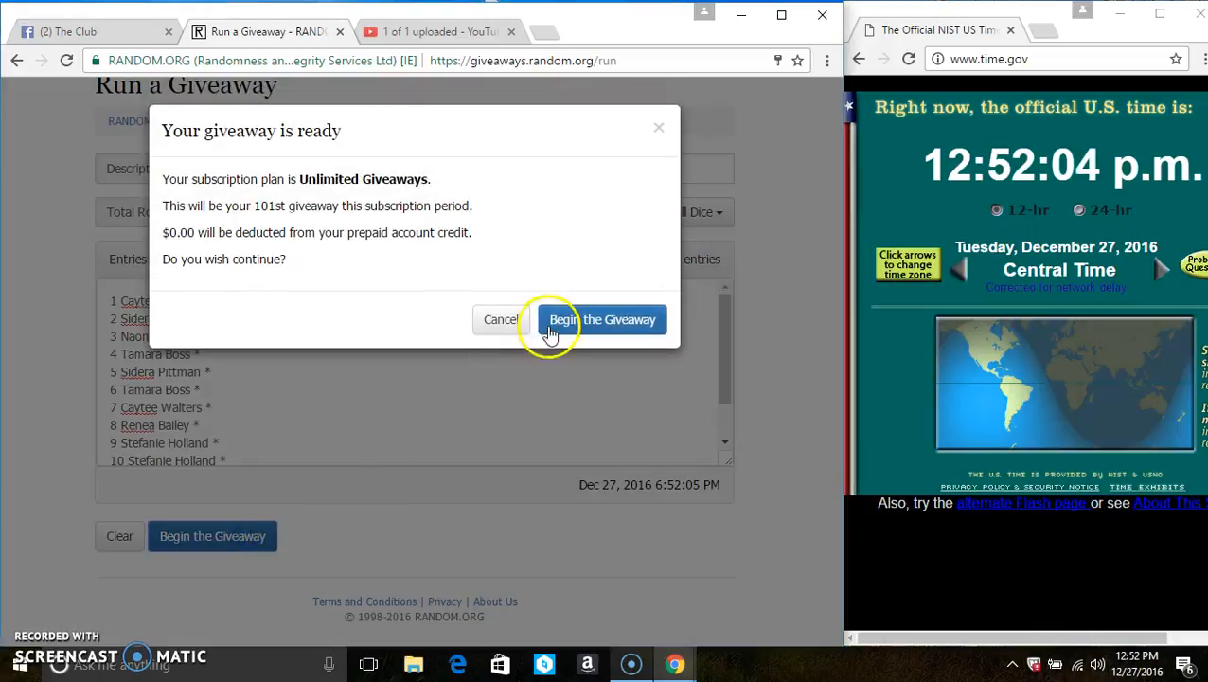
{"action": "left_click", "coordinate": [600, 319]}
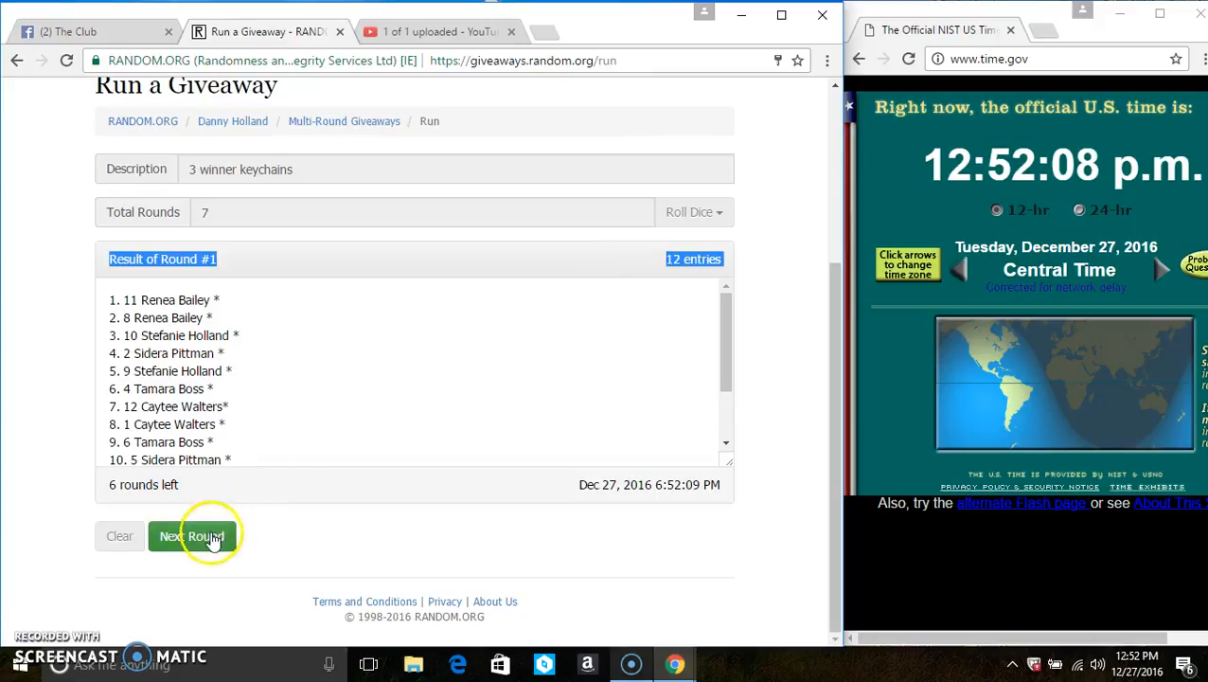
{"action": "left_click", "coordinate": [192, 536]}
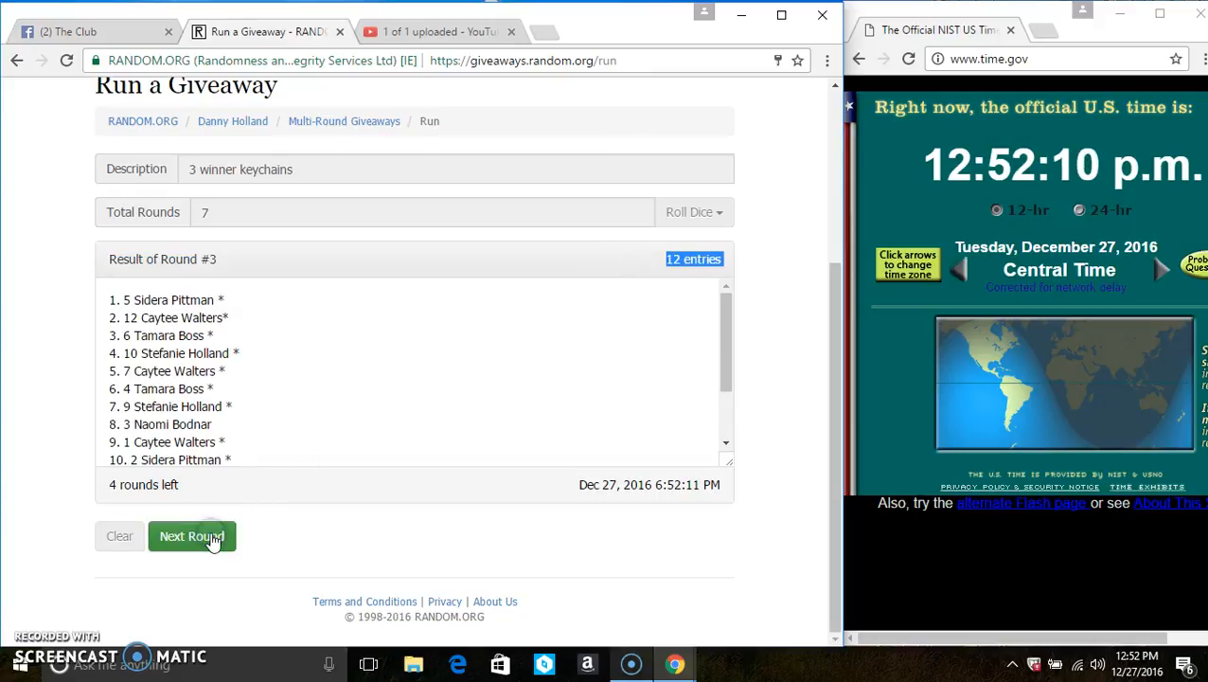
{"action": "left_click", "coordinate": [192, 536]}
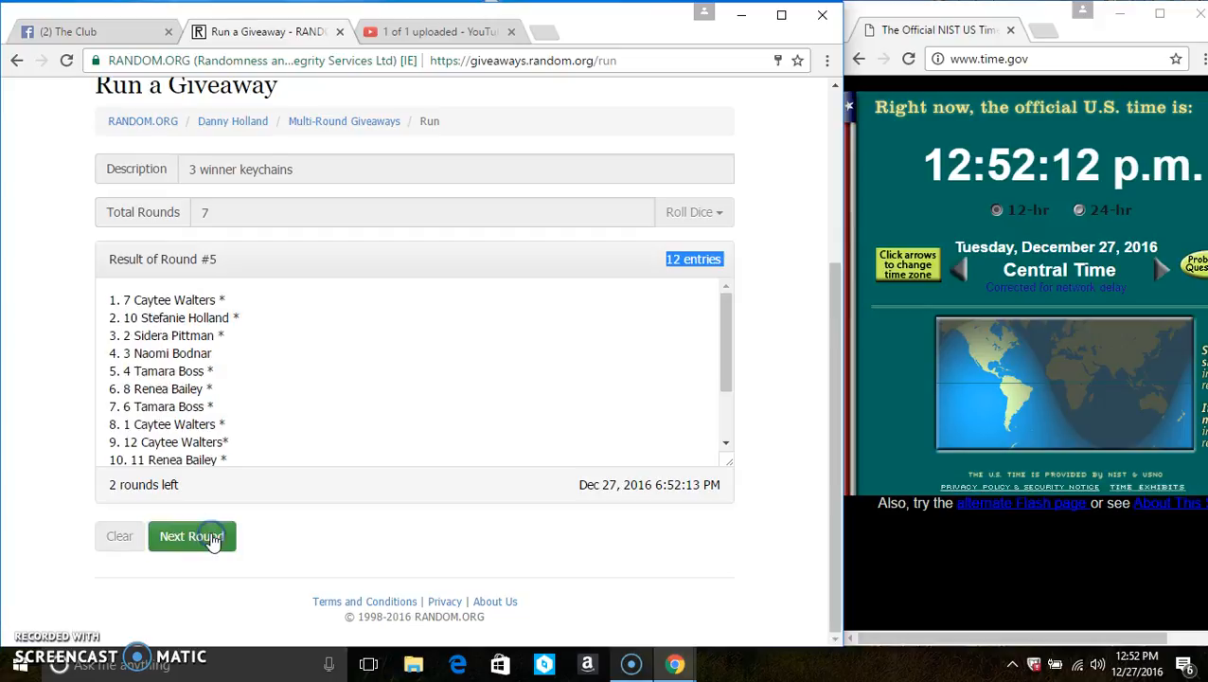
{"action": "left_click", "coordinate": [192, 535]}
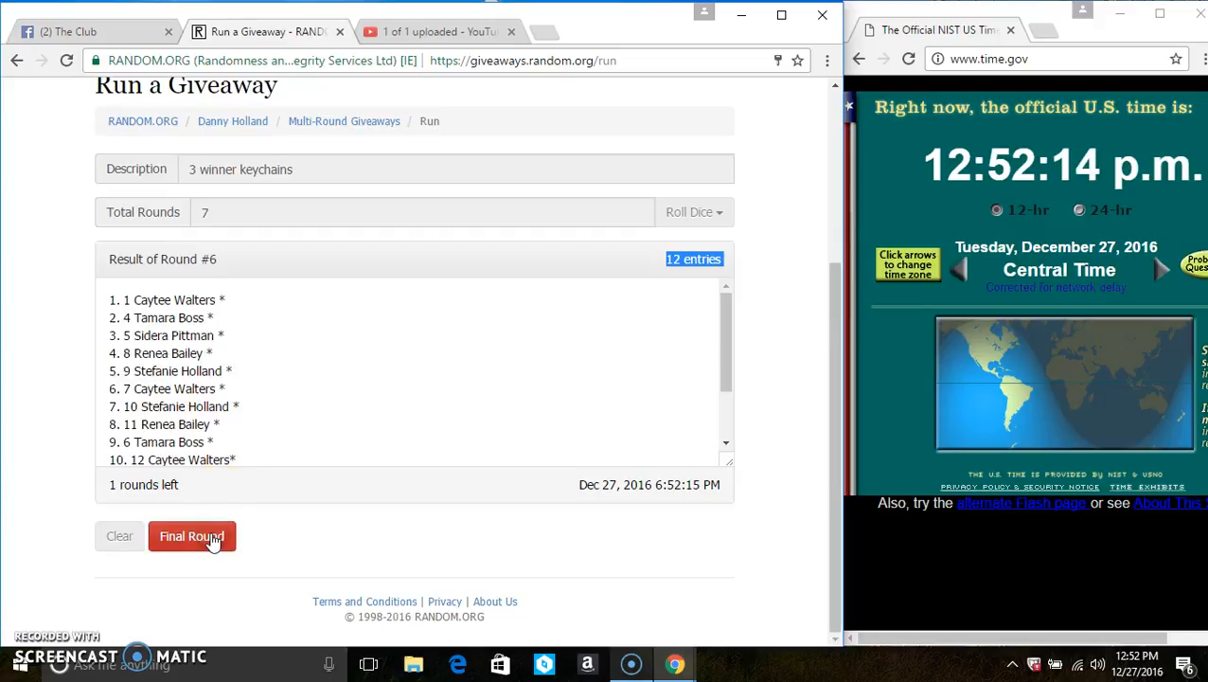
{"action": "mouse_move", "coordinate": [395, 305]}
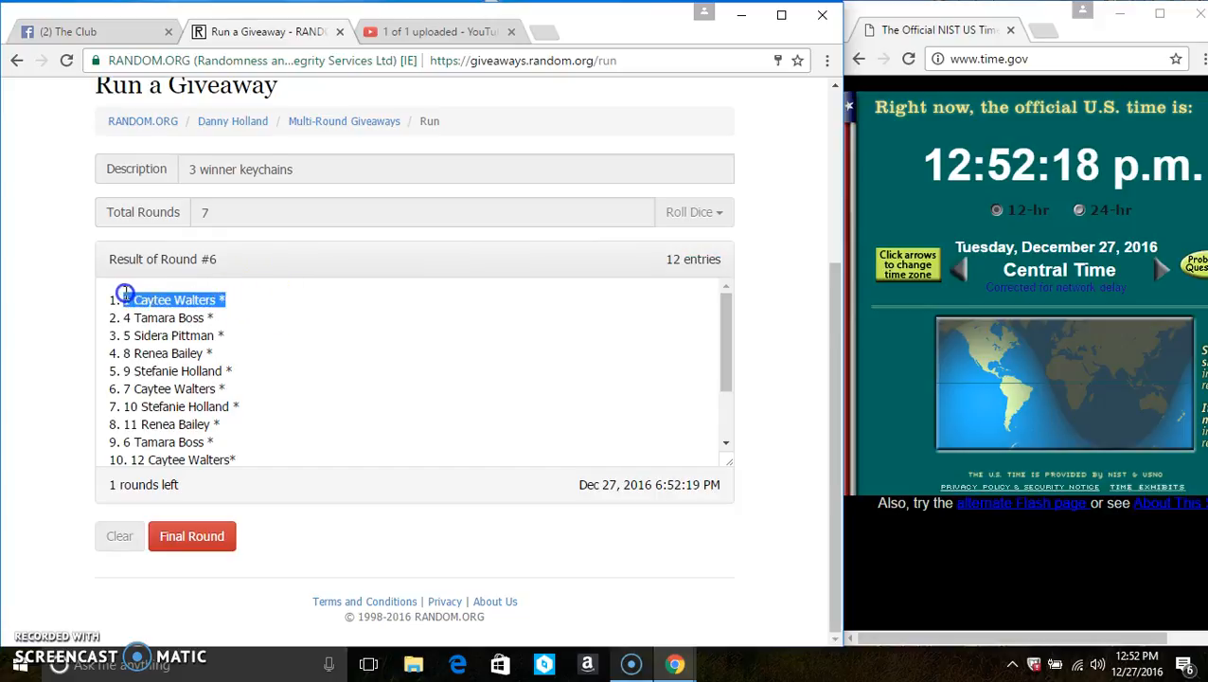
{"action": "scroll", "scroll_direction": "down", "scroll_amount": 3}
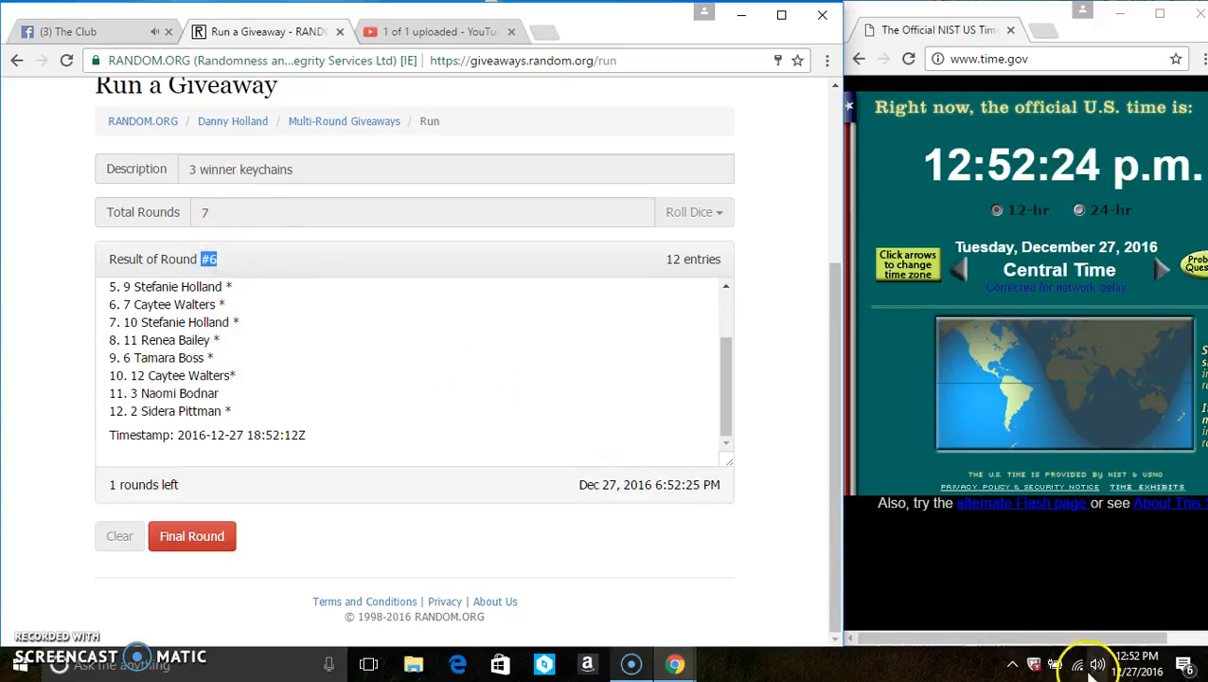
{"action": "left_click", "coordinate": [1128, 663]}
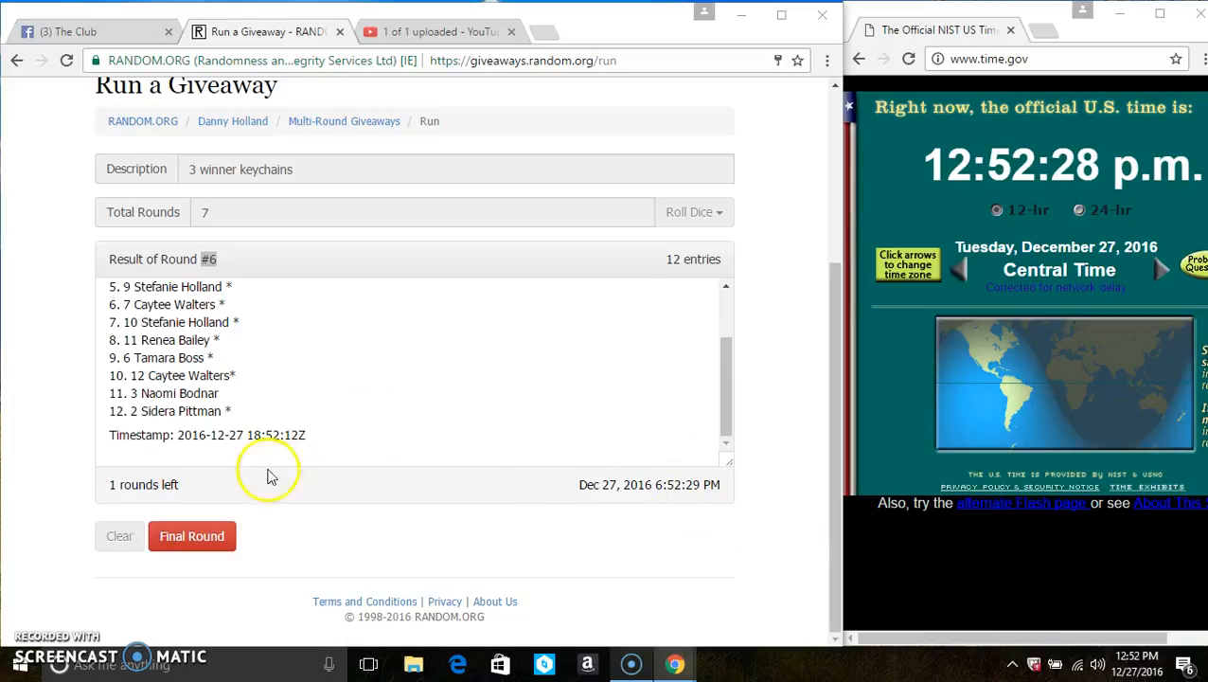
{"action": "left_click", "coordinate": [192, 536]}
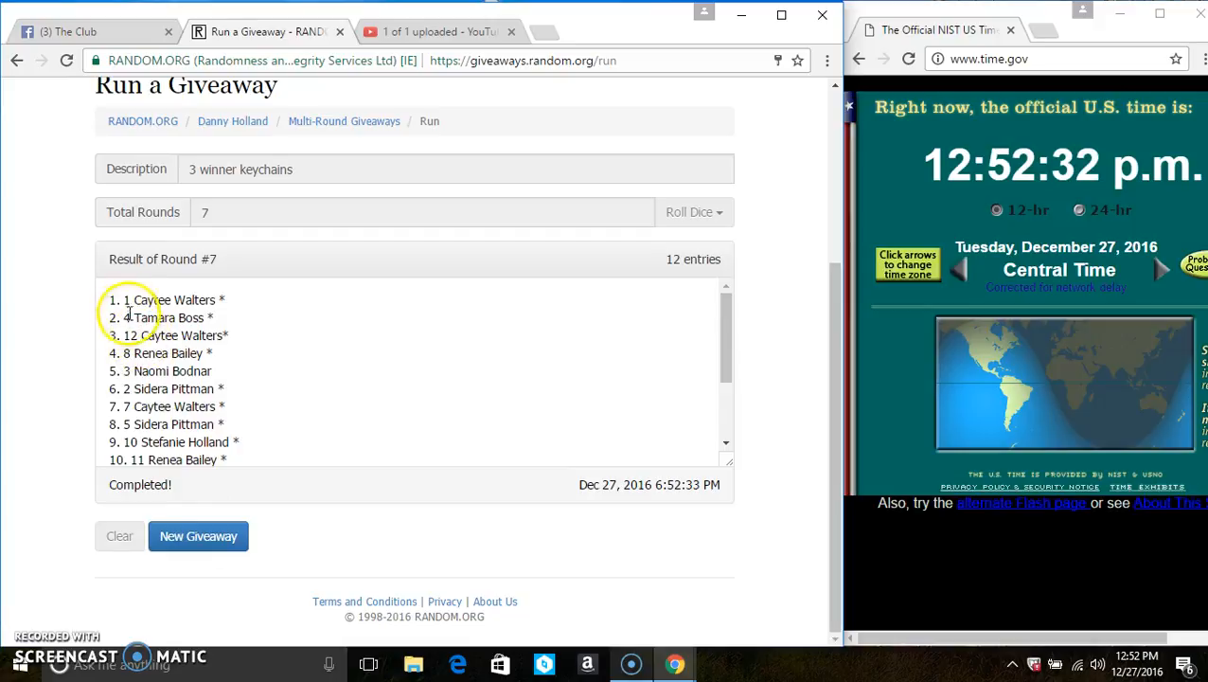
{"action": "left_click_drag", "start_coordinate": [124, 299], "coordinate": [217, 317]}
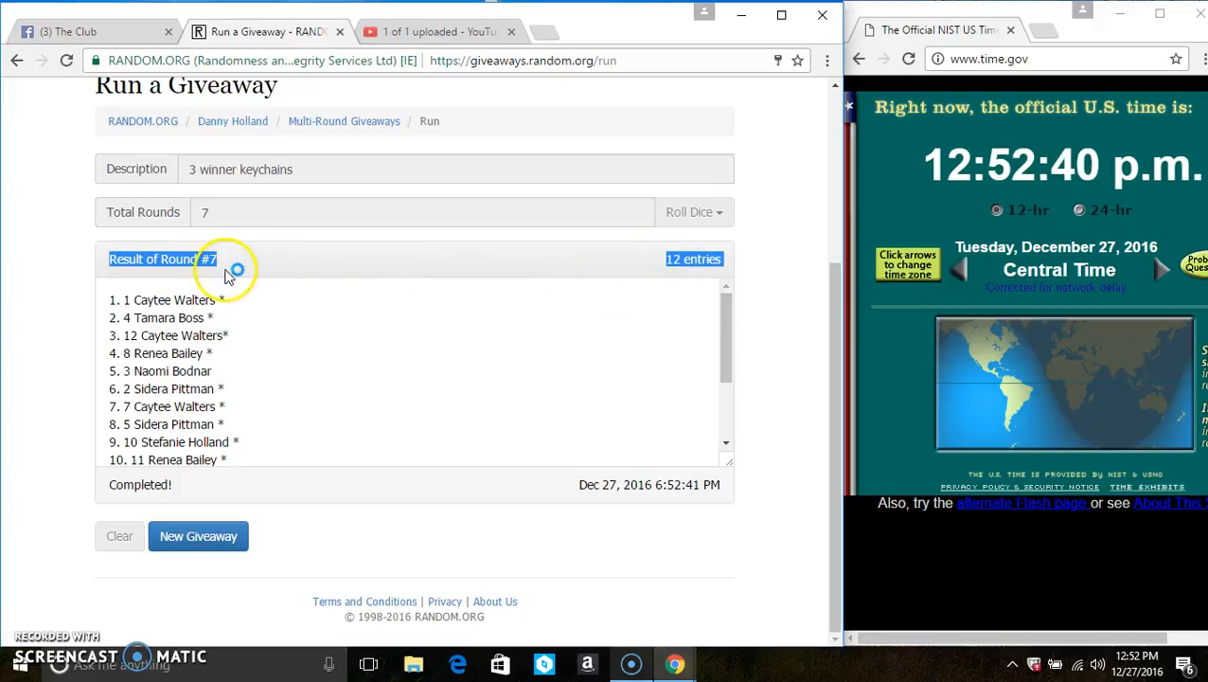
{"action": "scroll", "scroll_direction": "down", "scroll_amount": 3}
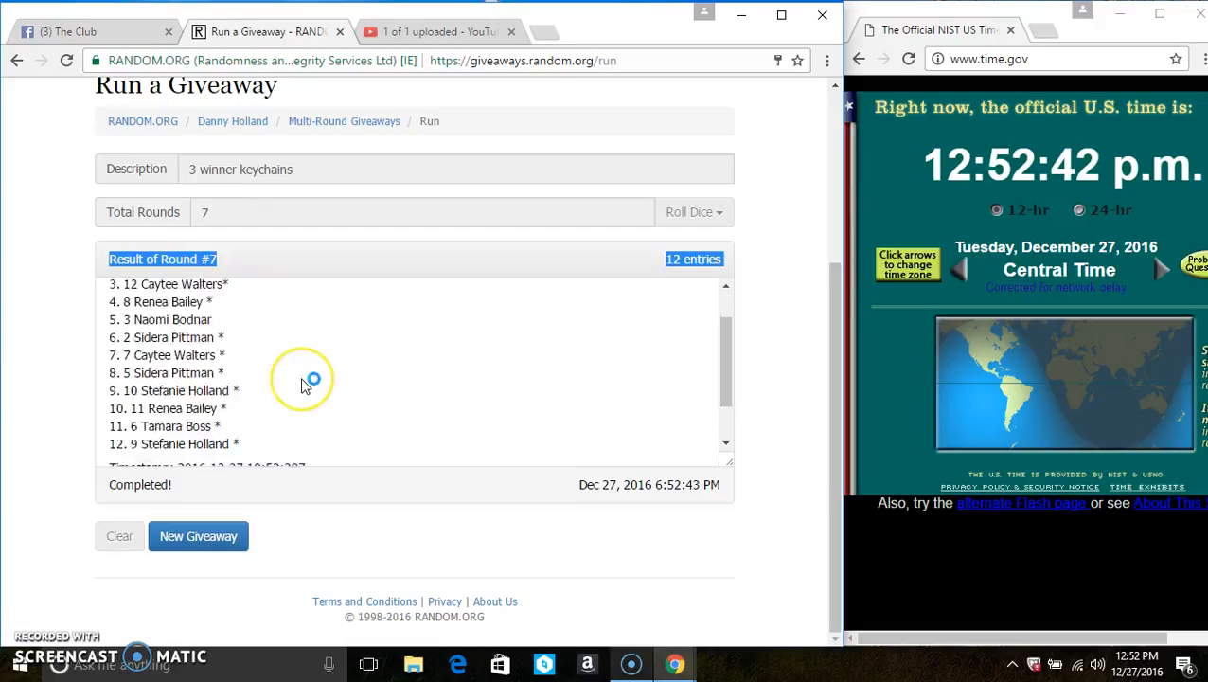
{"action": "scroll", "scroll_direction": "down", "scroll_amount": 3}
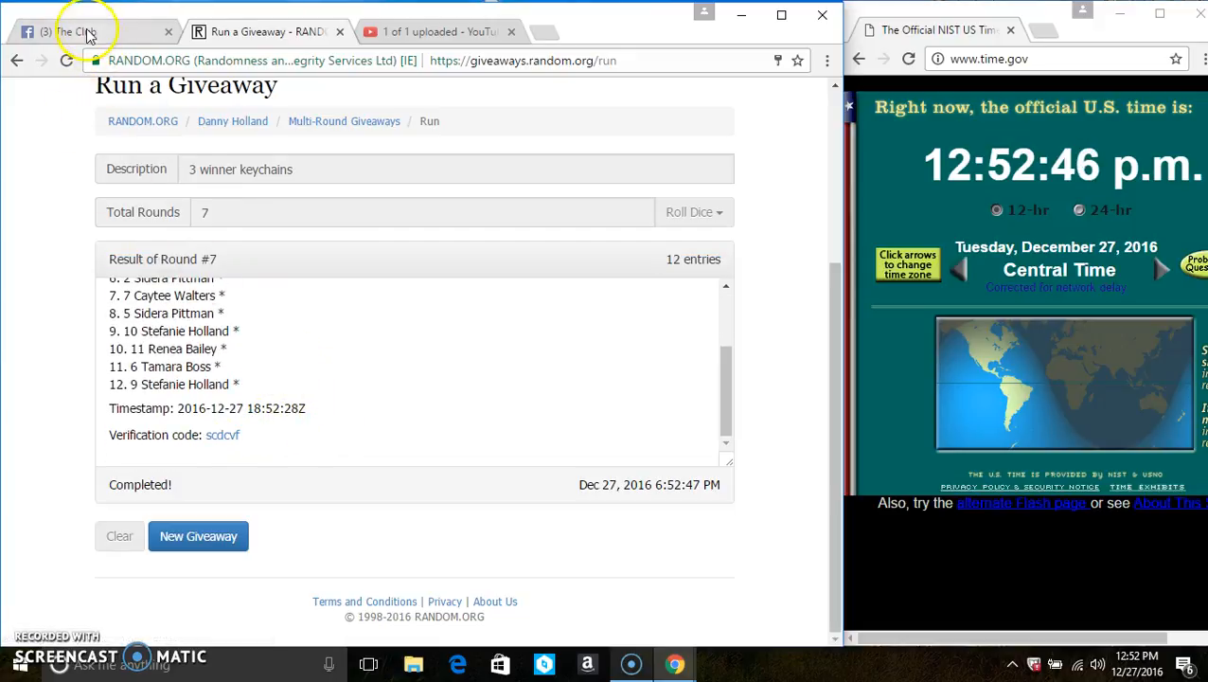
Step: Switch back to the Facebook group thread tab
{"action": "left_click", "coordinate": [85, 32]}
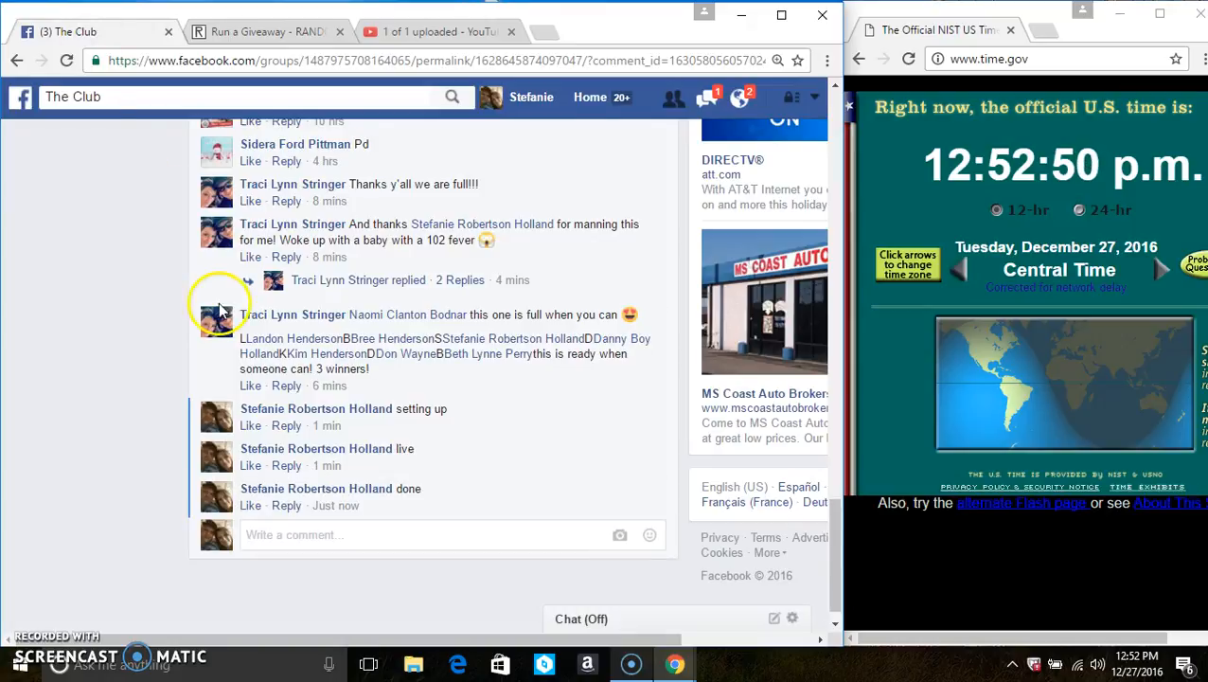
{"action": "mouse_move", "coordinate": [337, 506]}
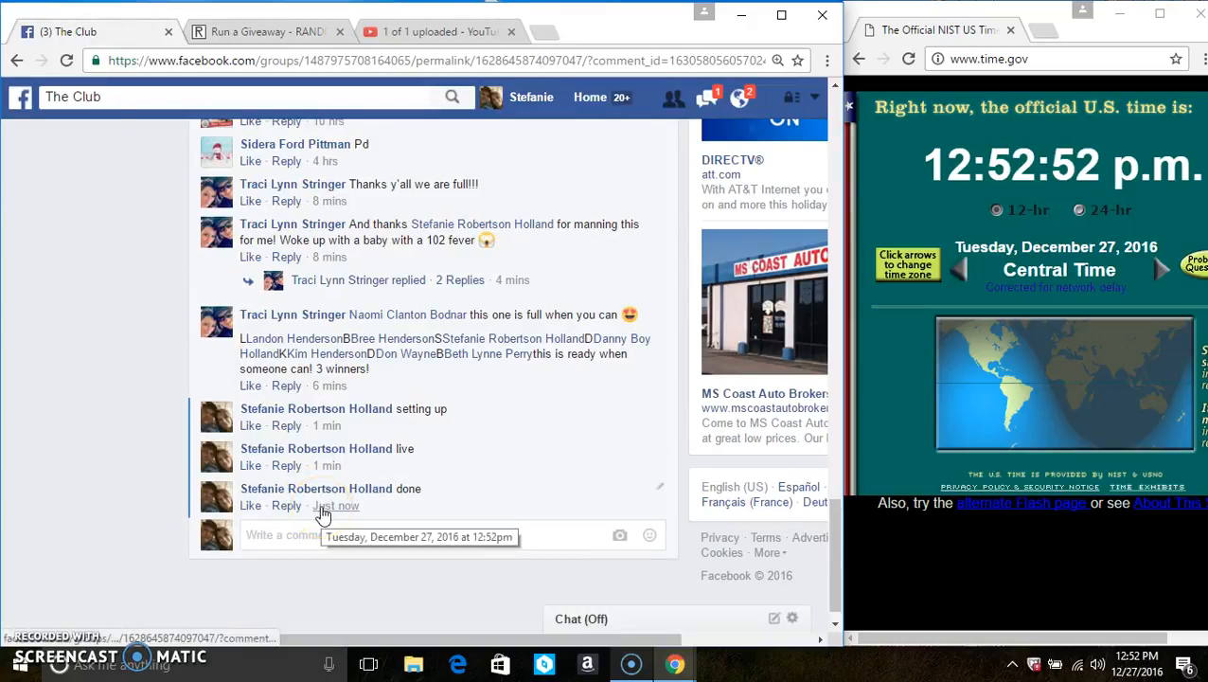